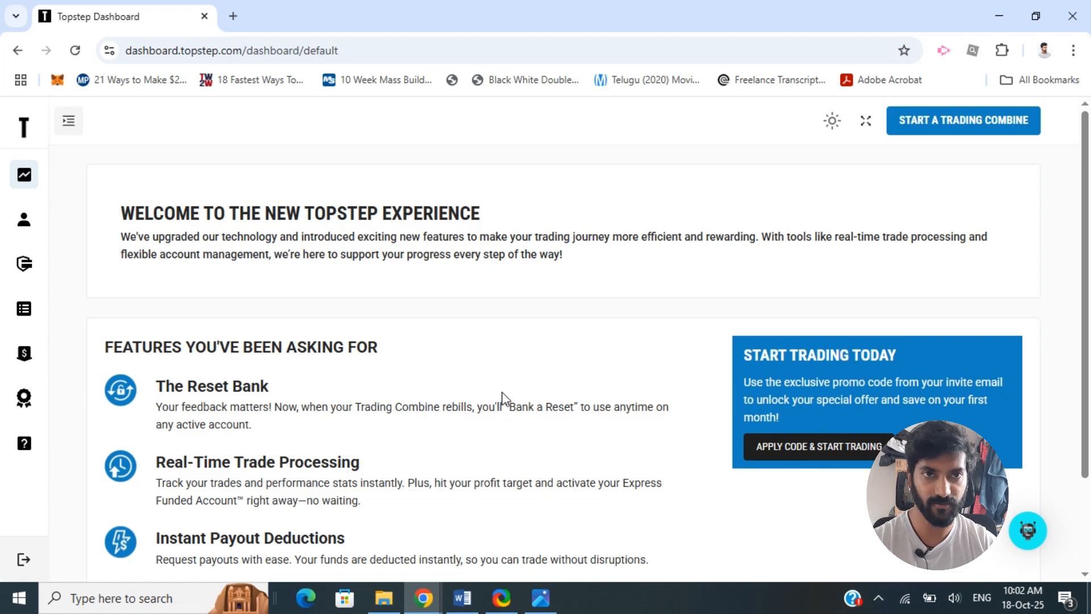
pyautogui.moveTo(345, 365)
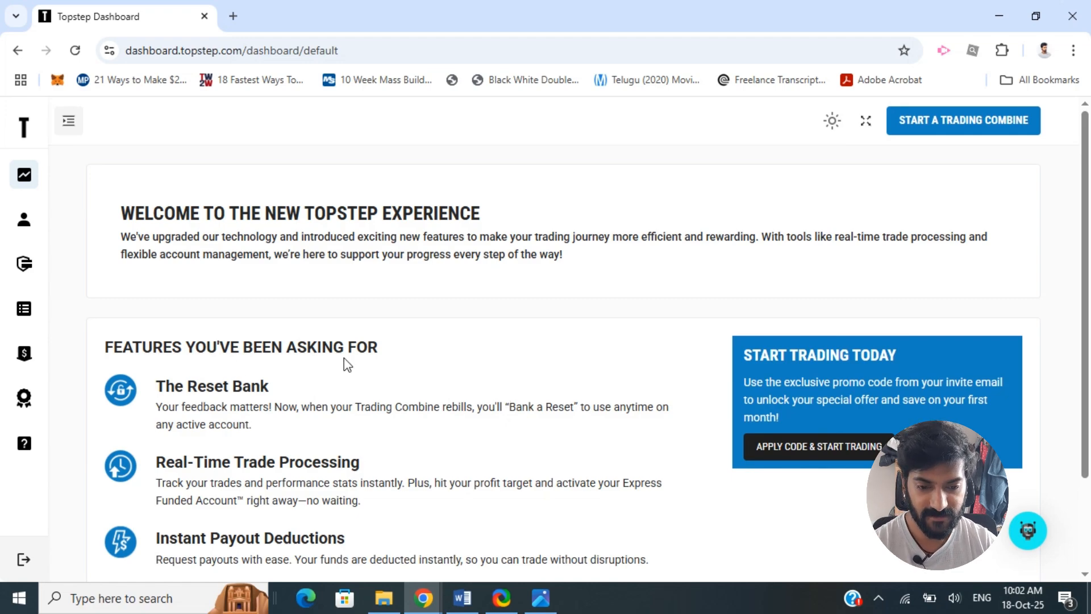
# Show the reset account.PNG screenshot of the $50K Trading Combine trade report in Photos.
pyautogui.scroll(-3)
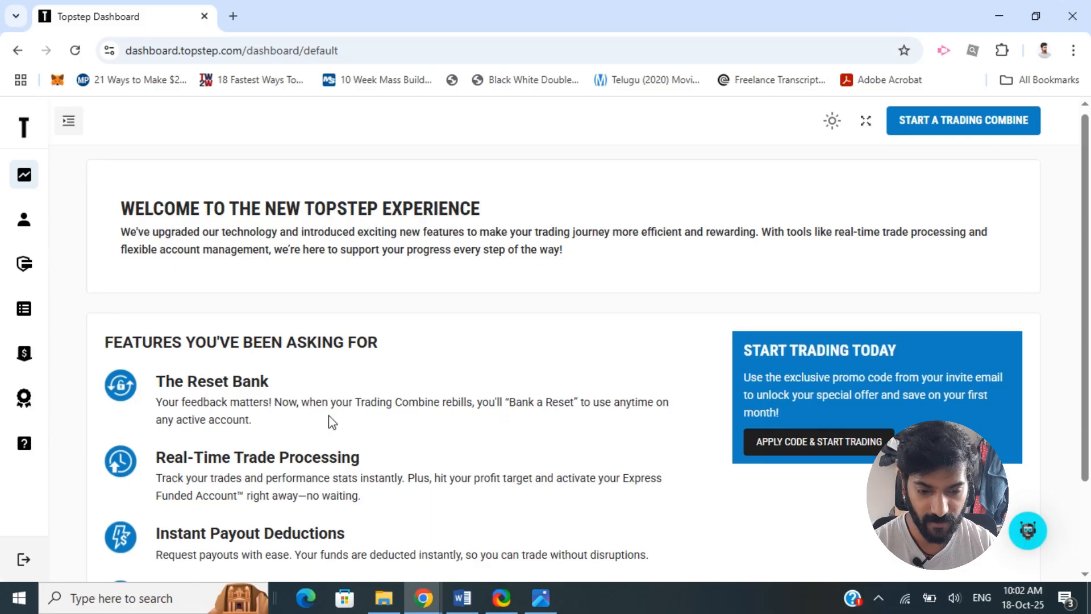
pyautogui.scroll(-3)
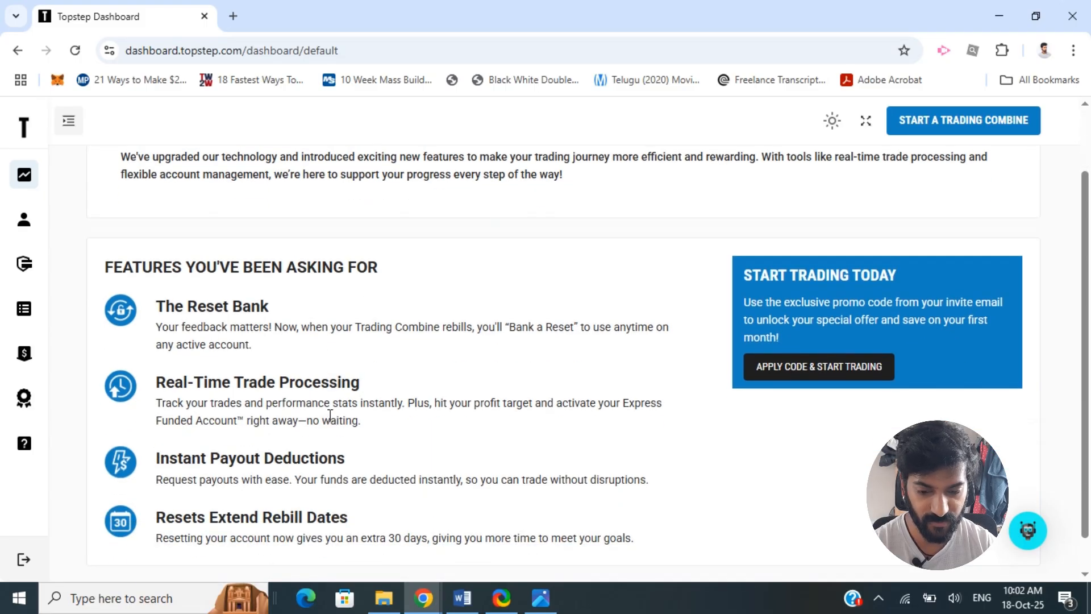
pyautogui.scroll(3)
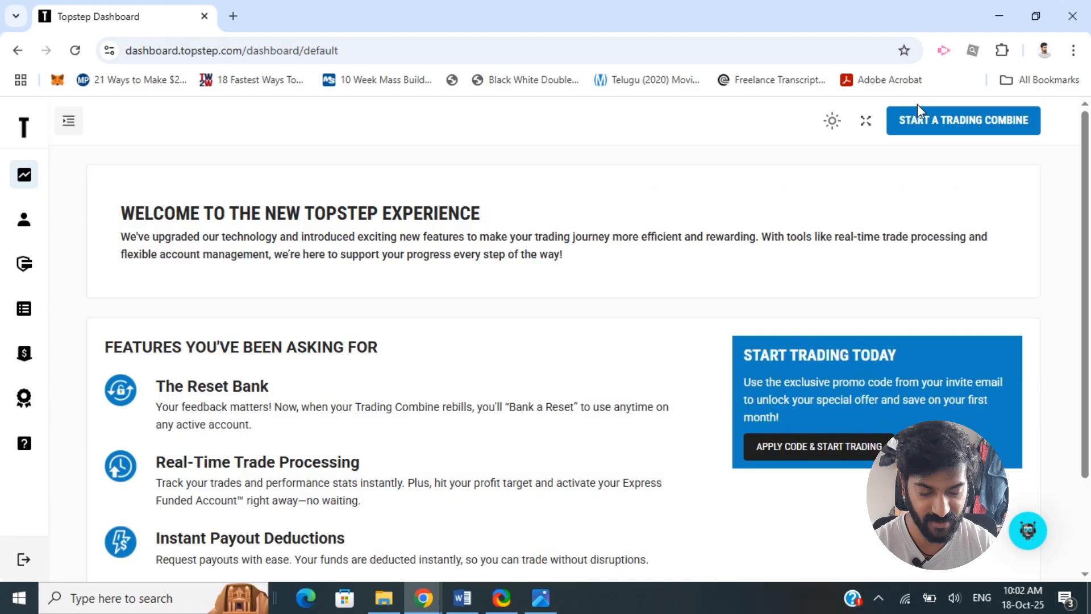
pyautogui.moveTo(350, 336)
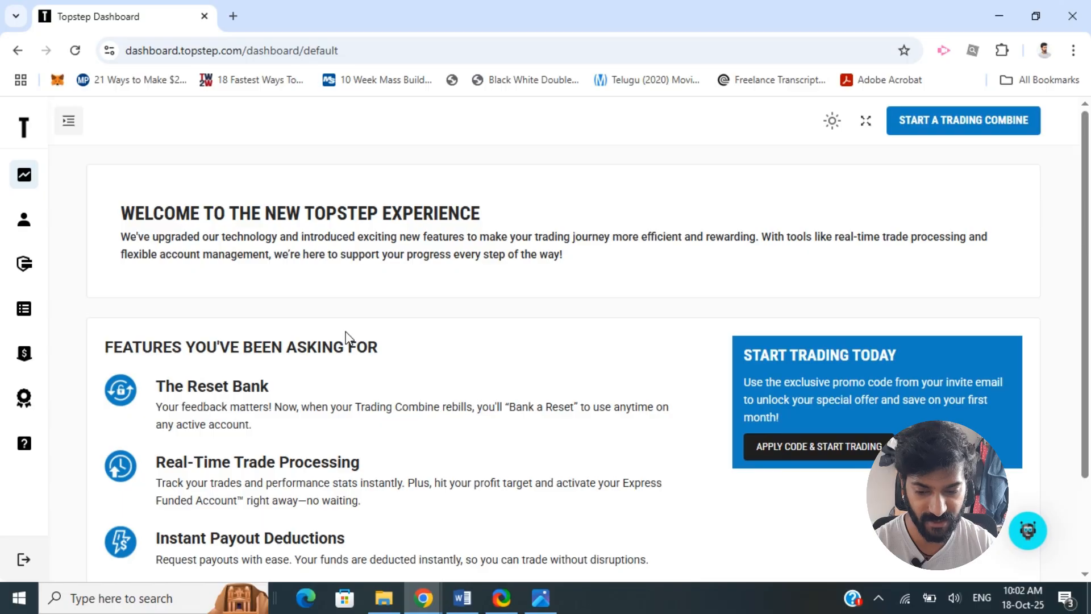
pyautogui.moveTo(237, 304)
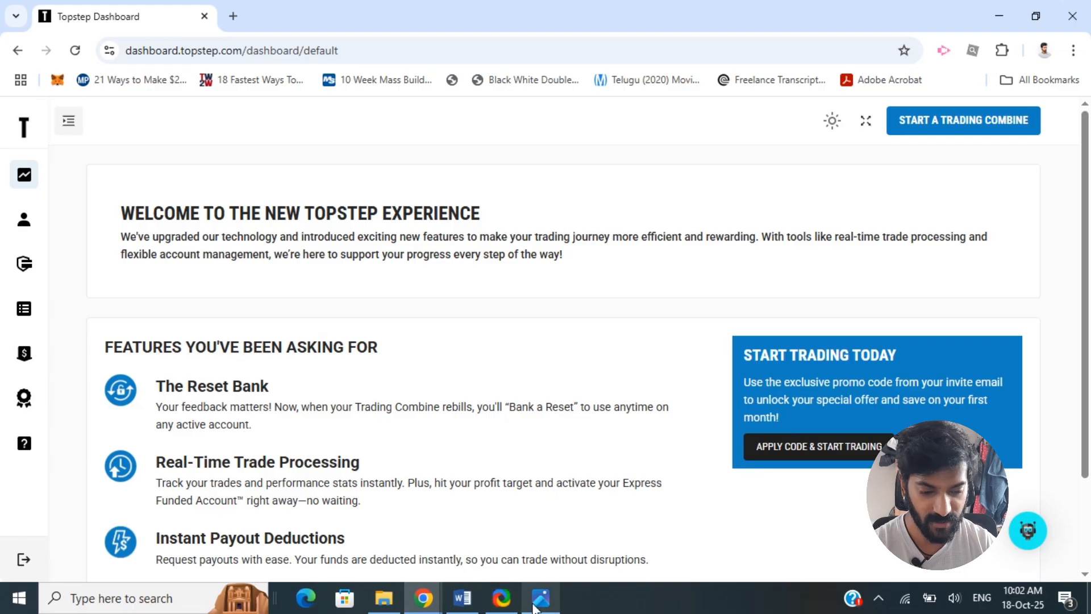
pyautogui.click(541, 598)
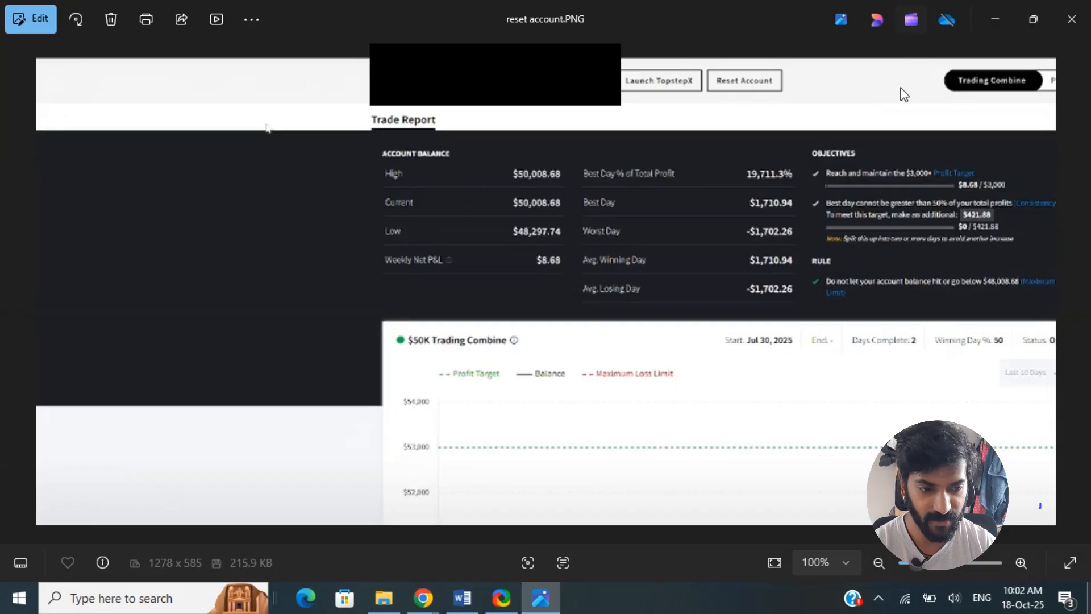
pyautogui.moveTo(744, 87)
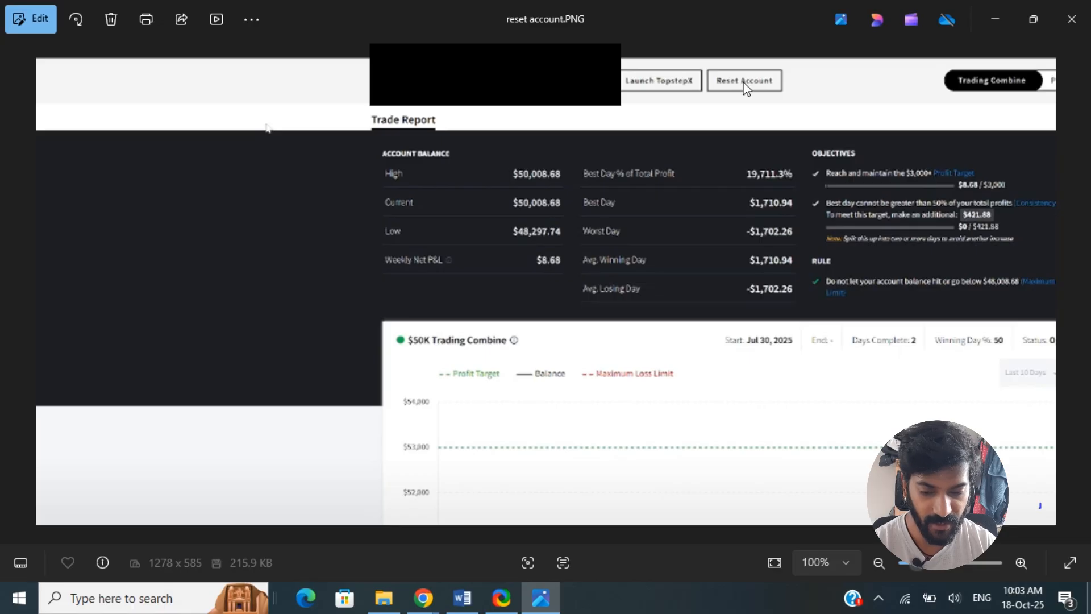
pyautogui.moveTo(489, 7)
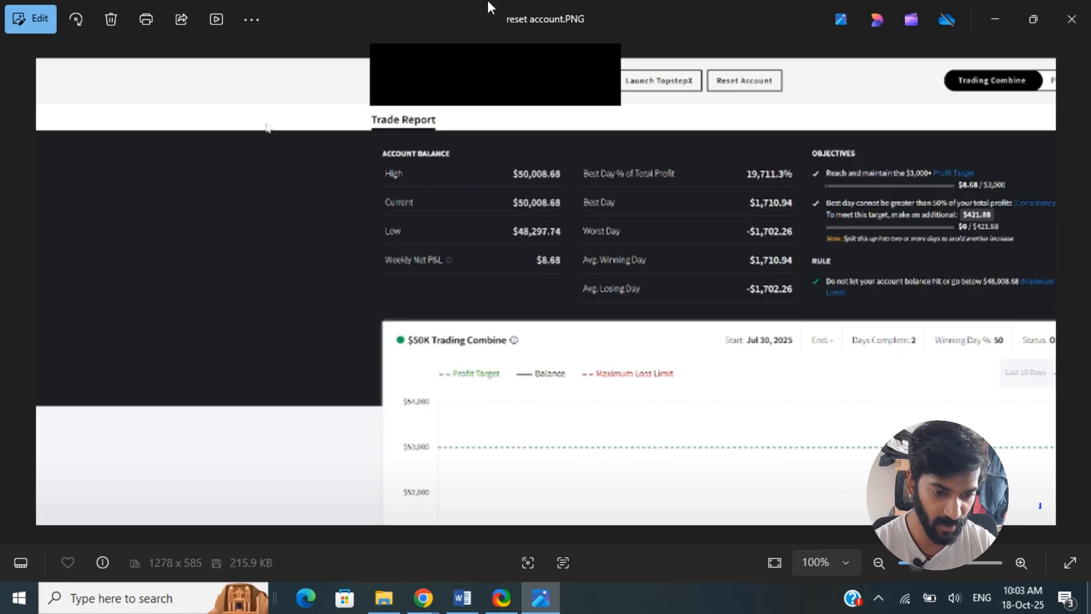